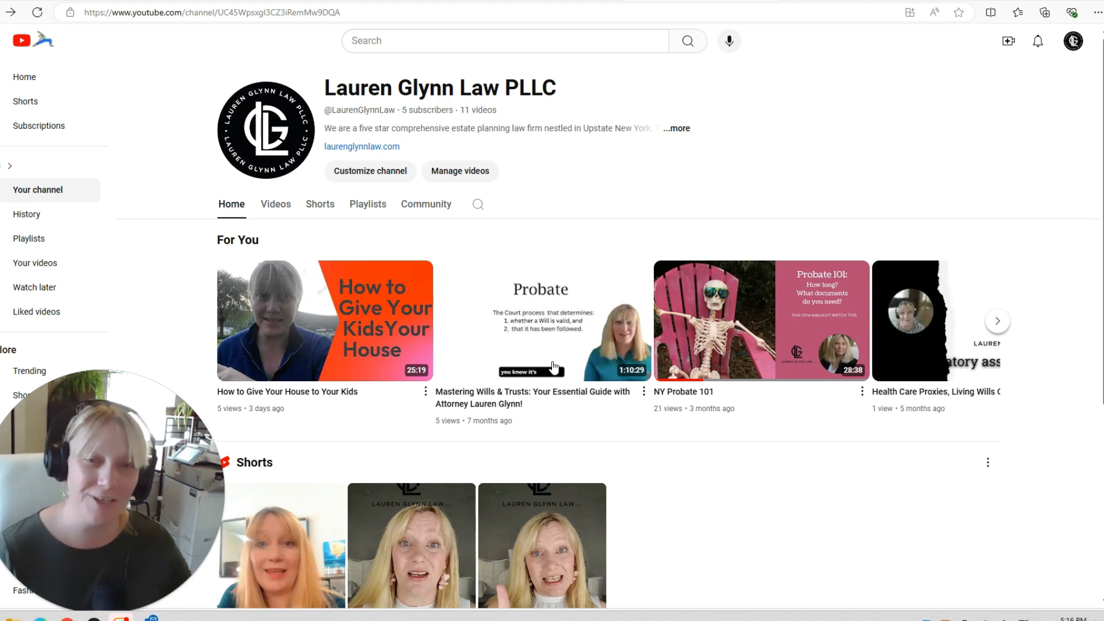
{"action": "mouse_move", "coordinate": [274, 211]}
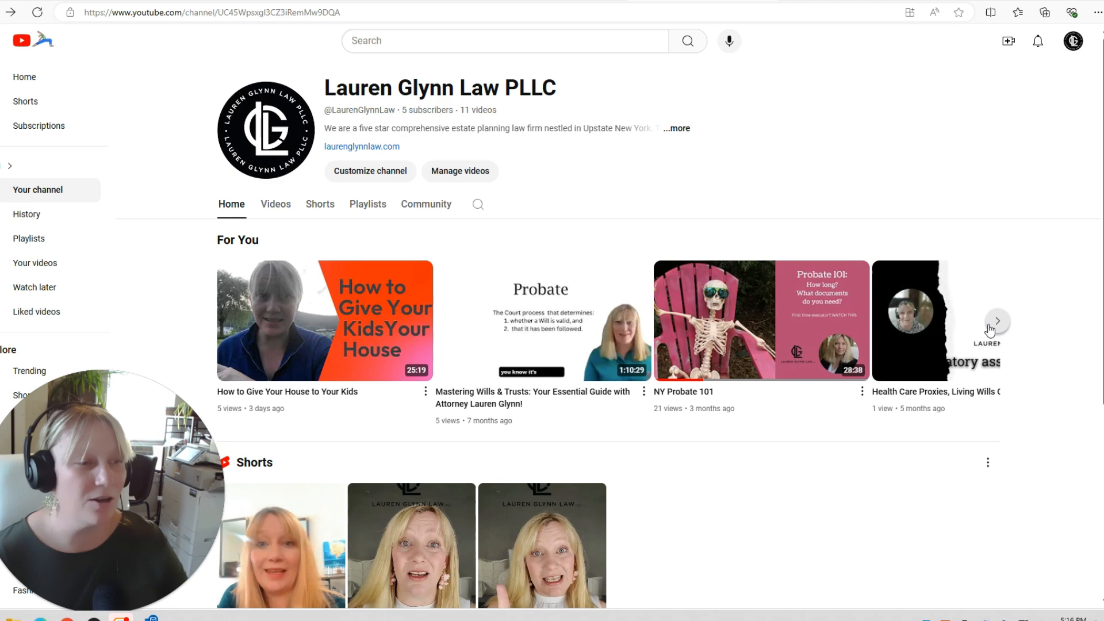
- Browse the channel page's For You video row, then move down to the Studio analytics overview
{"action": "left_click", "coordinate": [996, 319]}
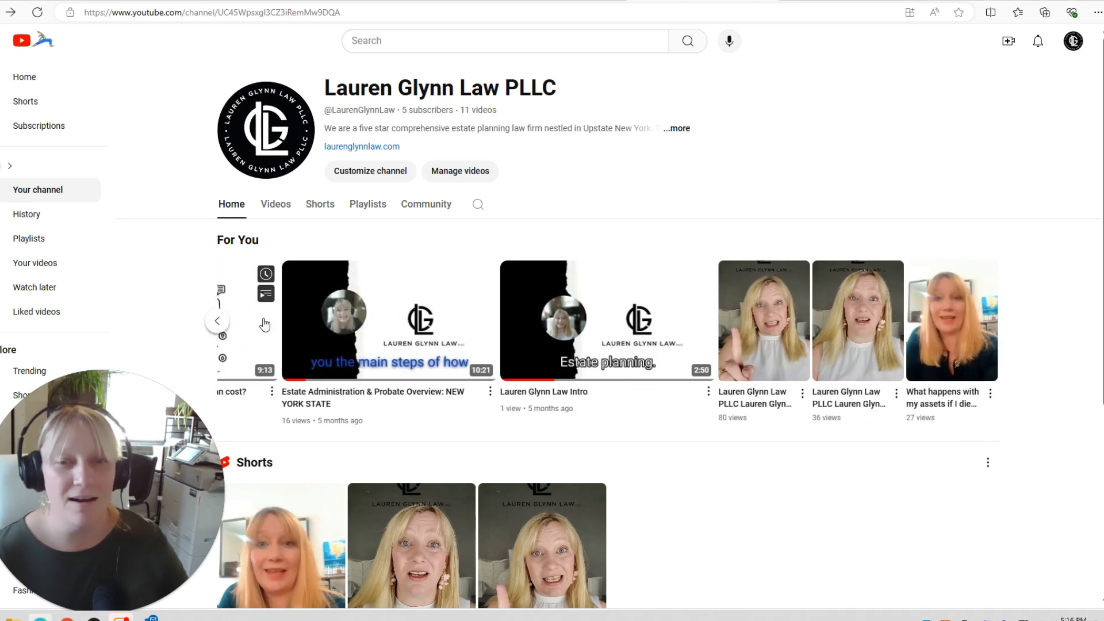
{"action": "left_click", "coordinate": [216, 319]}
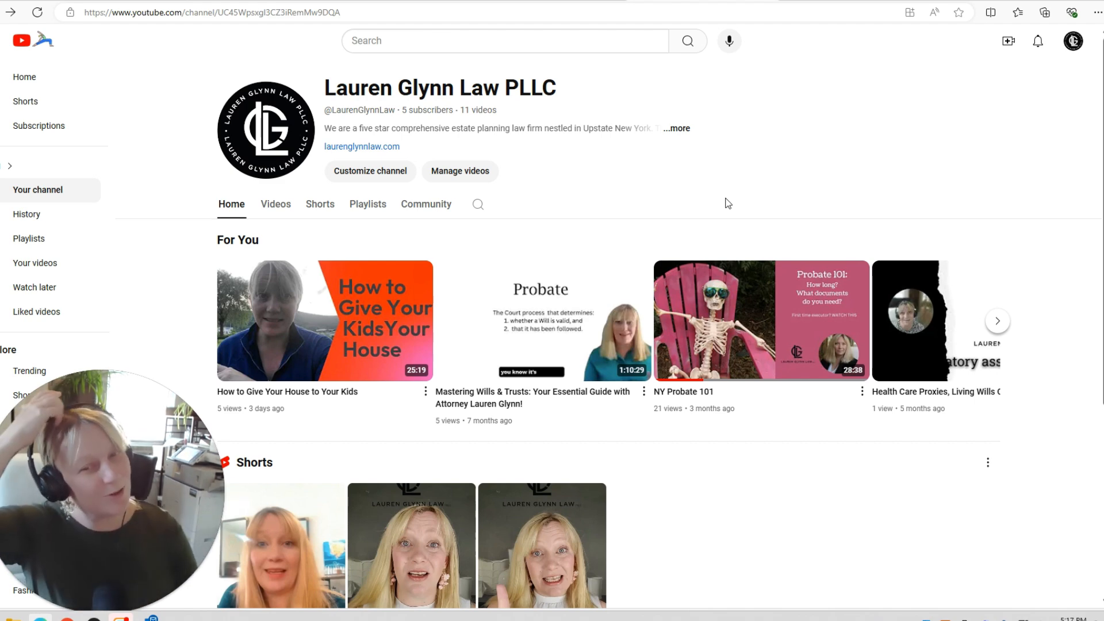
{"action": "mouse_move", "coordinate": [532, 447]}
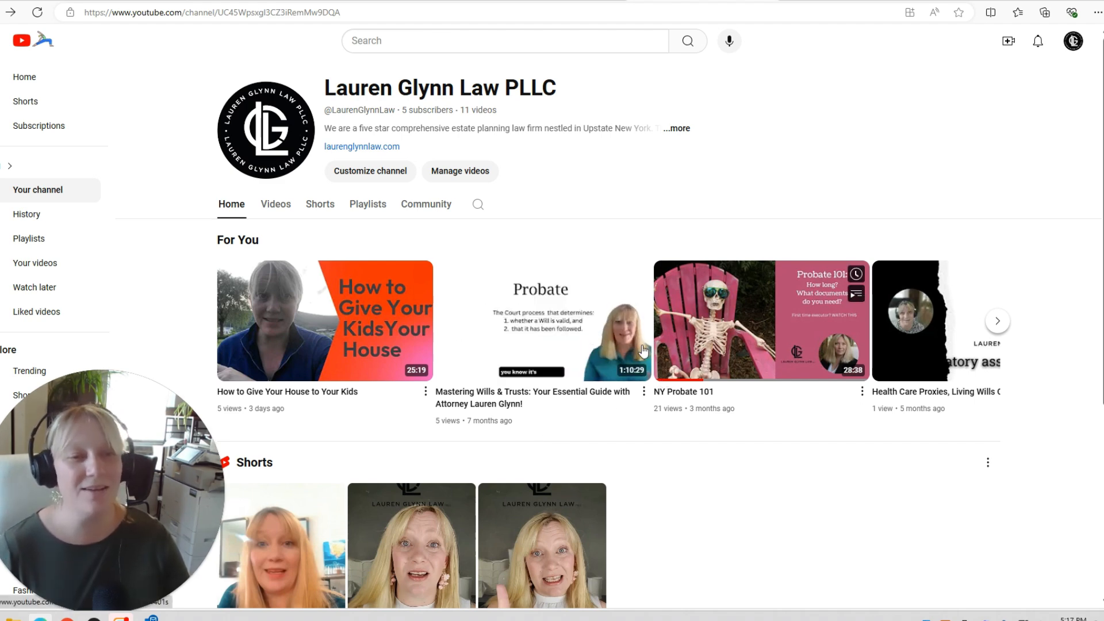
{"action": "mouse_move", "coordinate": [557, 381]}
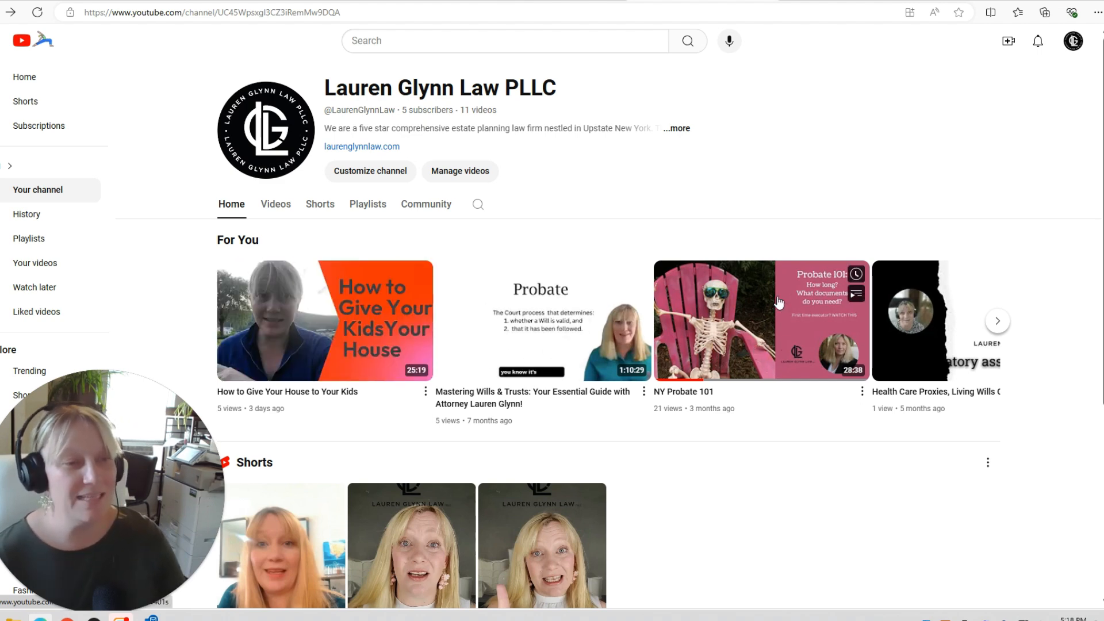
{"action": "mouse_move", "coordinate": [789, 384]}
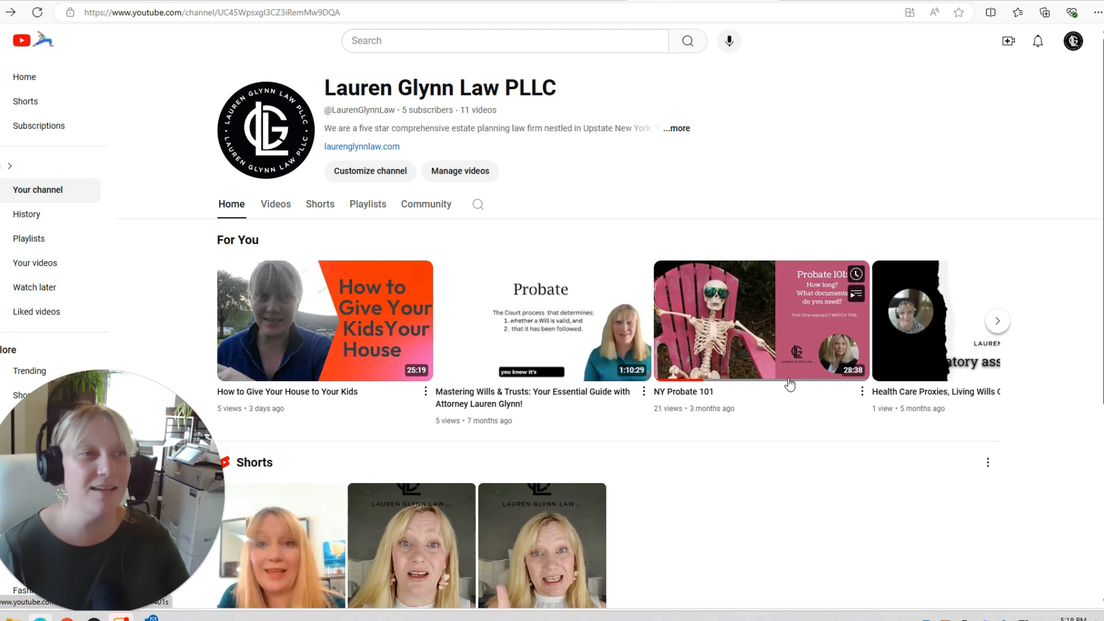
{"action": "scroll", "scroll_direction": "down", "scroll_amount": 3}
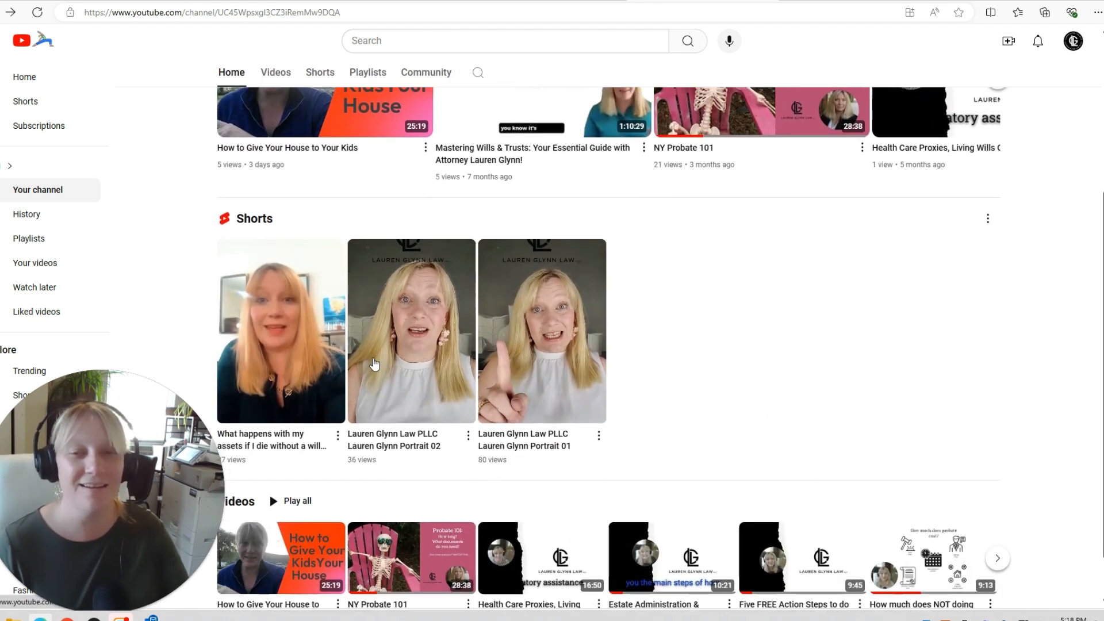
{"action": "scroll", "scroll_direction": "down", "scroll_amount": 3}
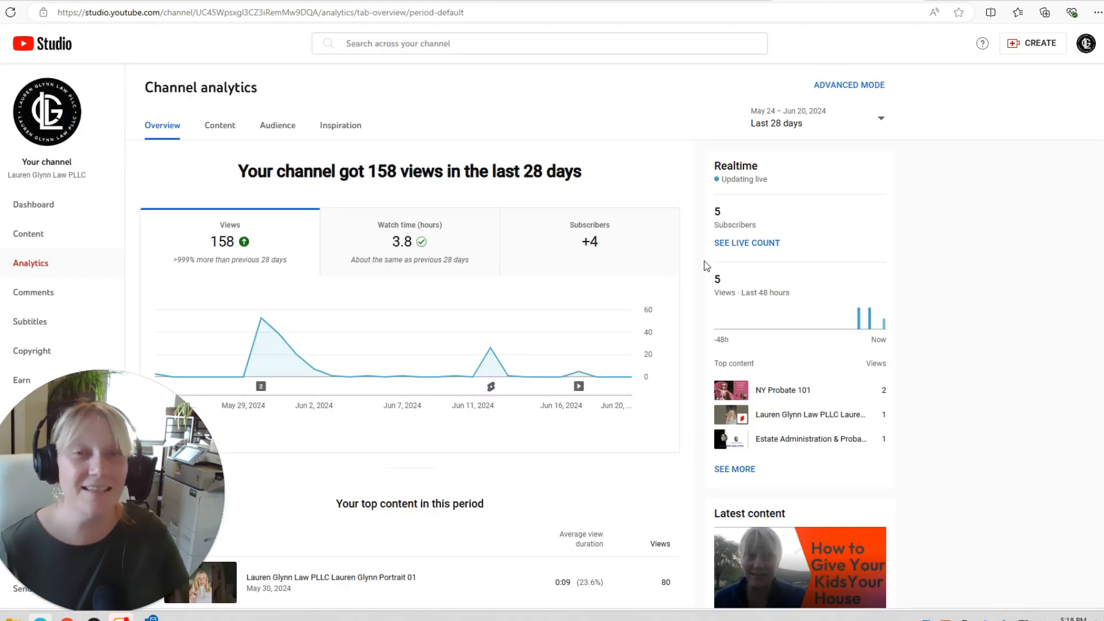
{"action": "mouse_move", "coordinate": [63, 210]}
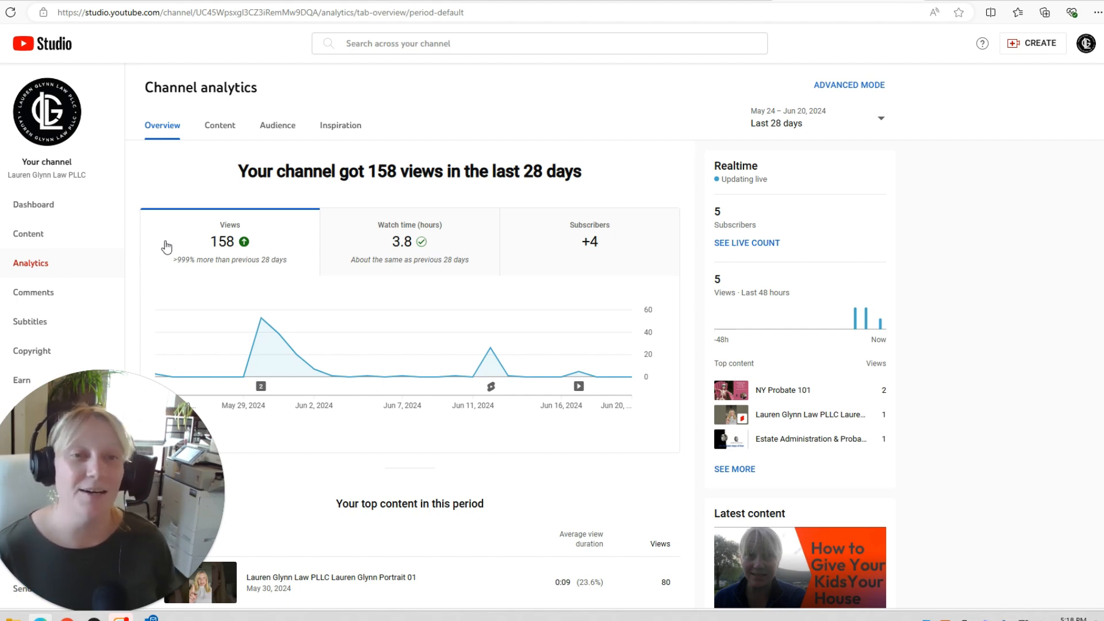
- Compare the 28-day watch time, subscriber and views trends on the overview chart, ending on views
{"action": "left_click", "coordinate": [409, 242]}
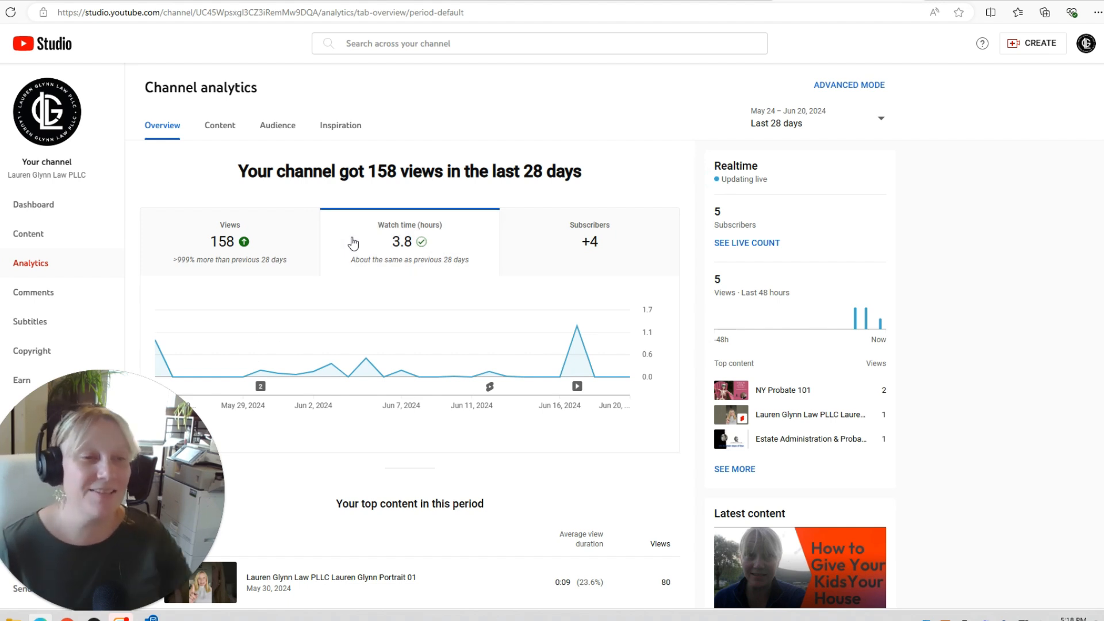
{"action": "mouse_move", "coordinate": [577, 356]}
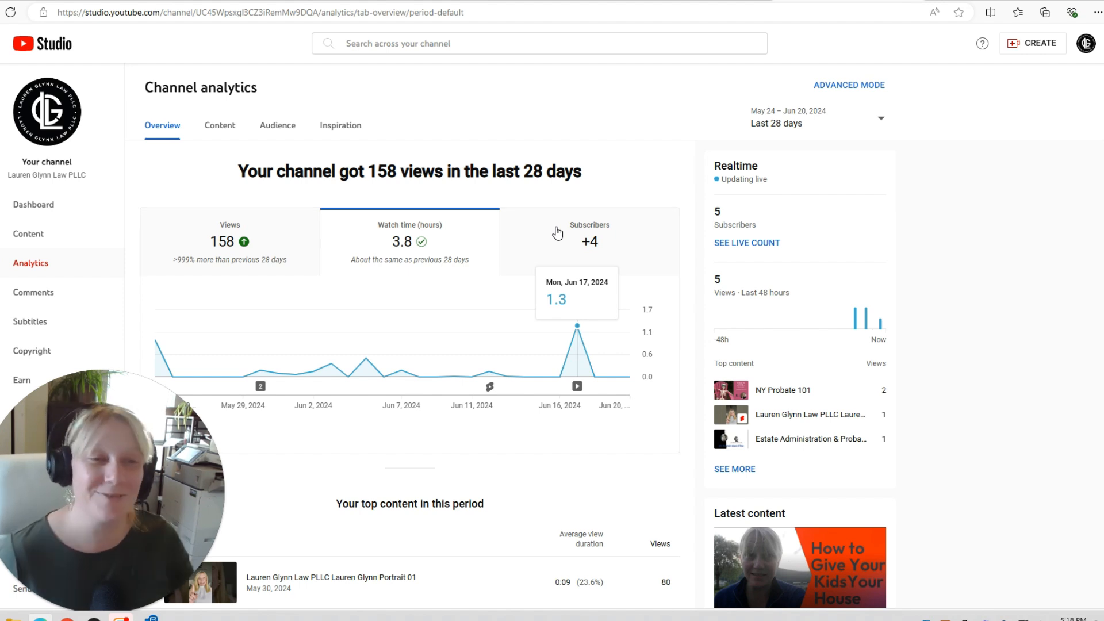
{"action": "left_click", "coordinate": [589, 237]}
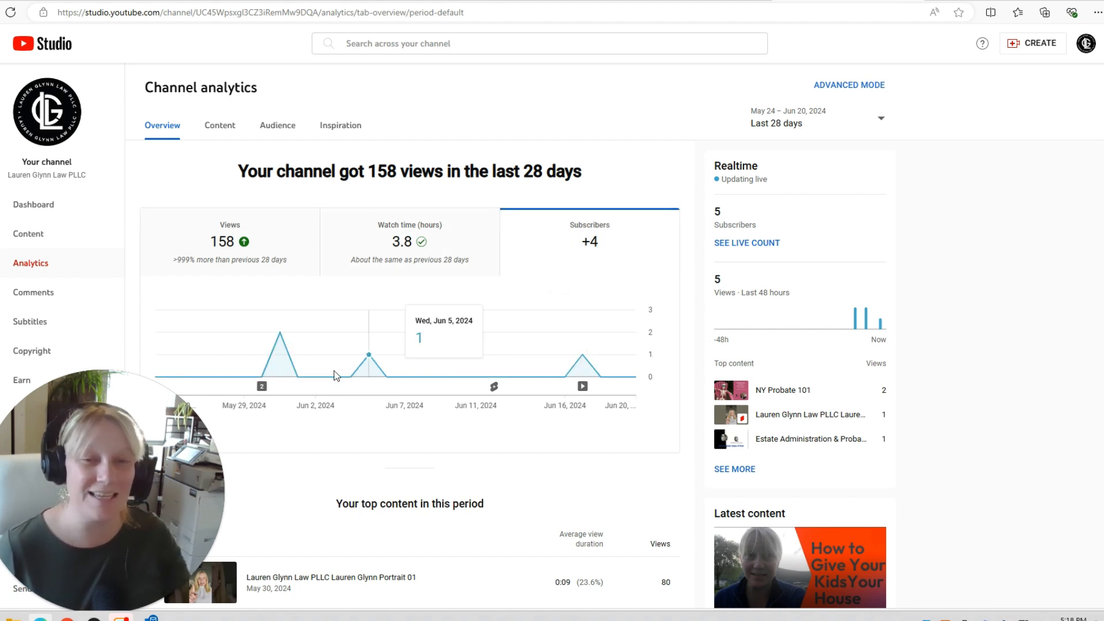
{"action": "mouse_move", "coordinate": [605, 377]}
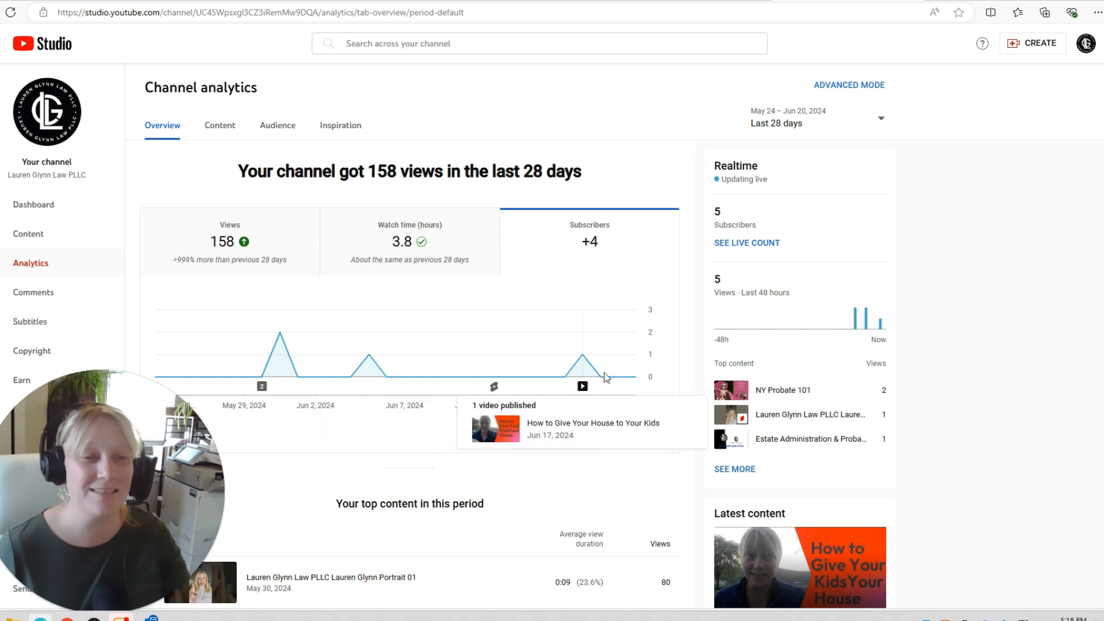
{"action": "mouse_move", "coordinate": [288, 253]}
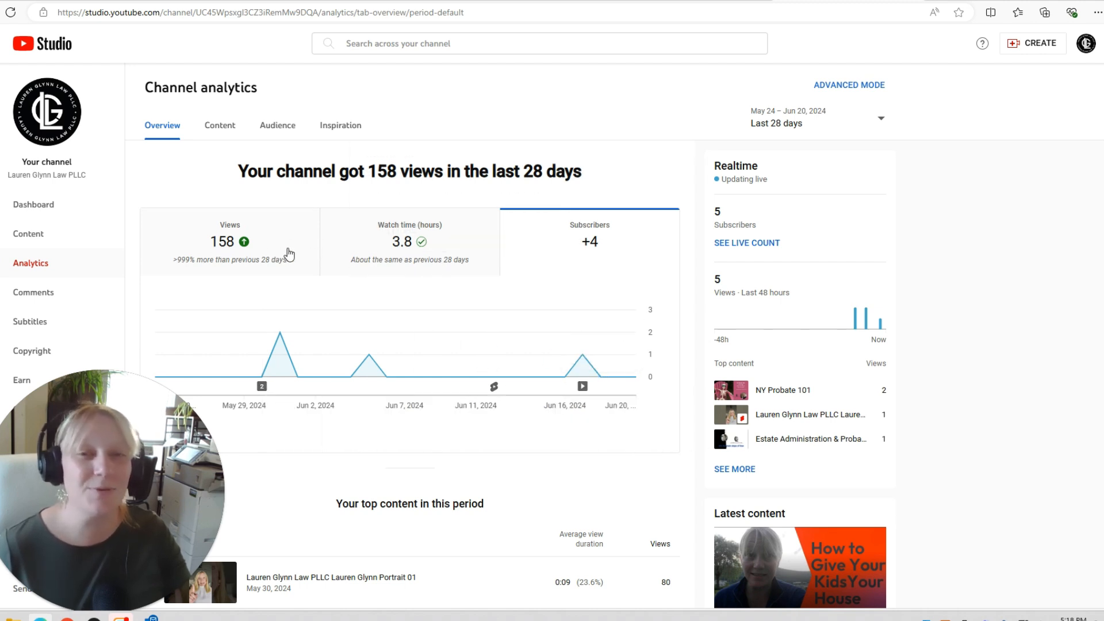
{"action": "left_click", "coordinate": [228, 241]}
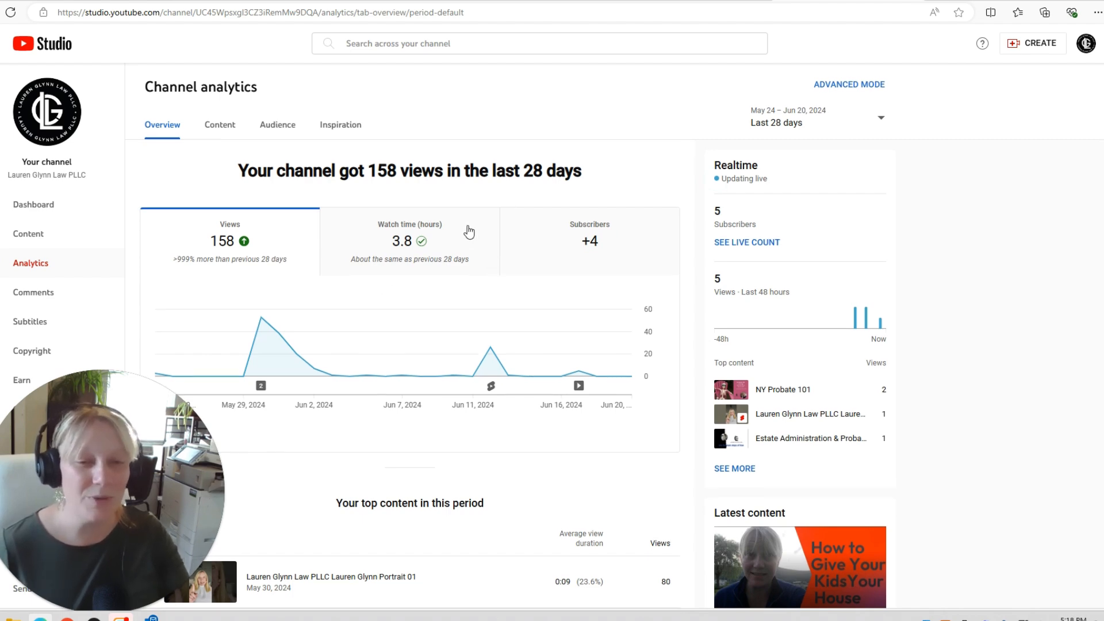
- Review 'Your top content in this period', then switch to the Content performance analytics
{"action": "scroll", "scroll_direction": "down", "scroll_amount": 3}
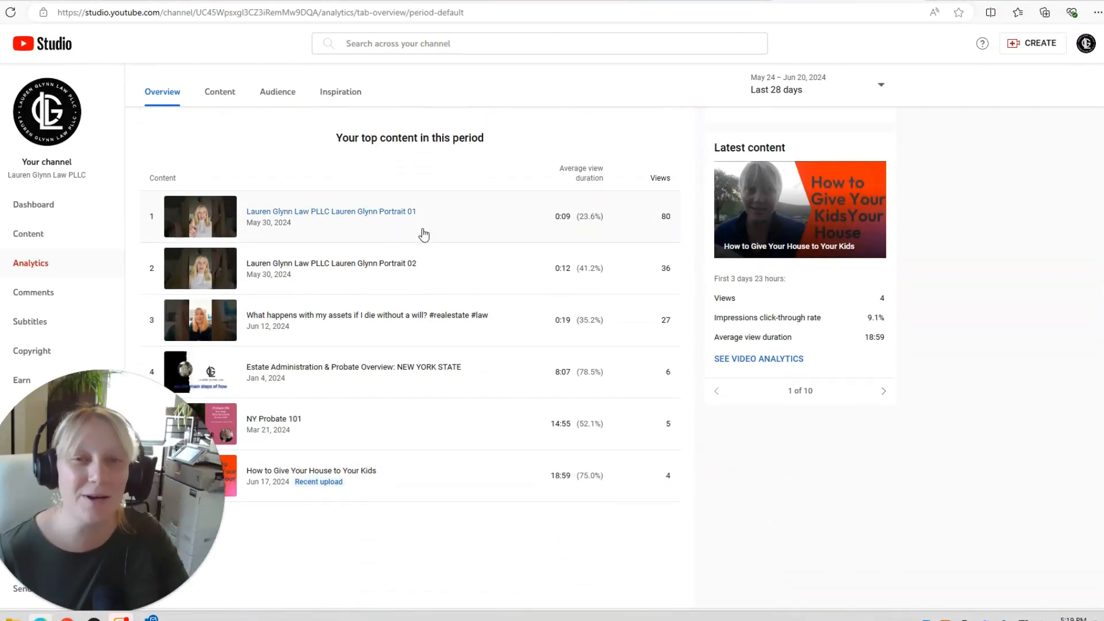
{"action": "mouse_move", "coordinate": [414, 197]}
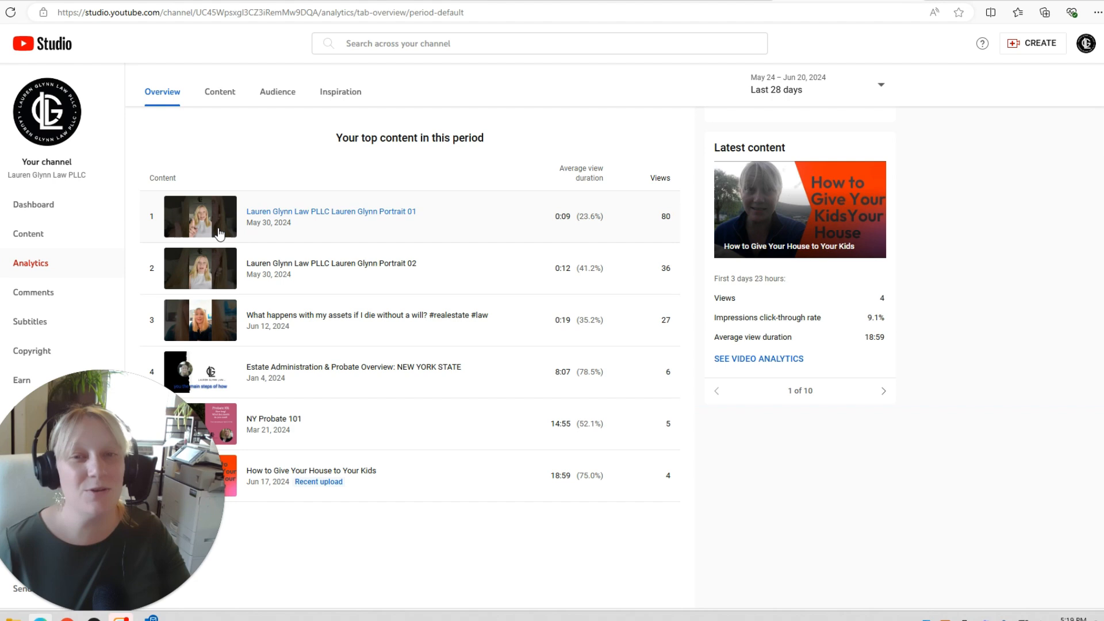
{"action": "mouse_move", "coordinate": [524, 223]}
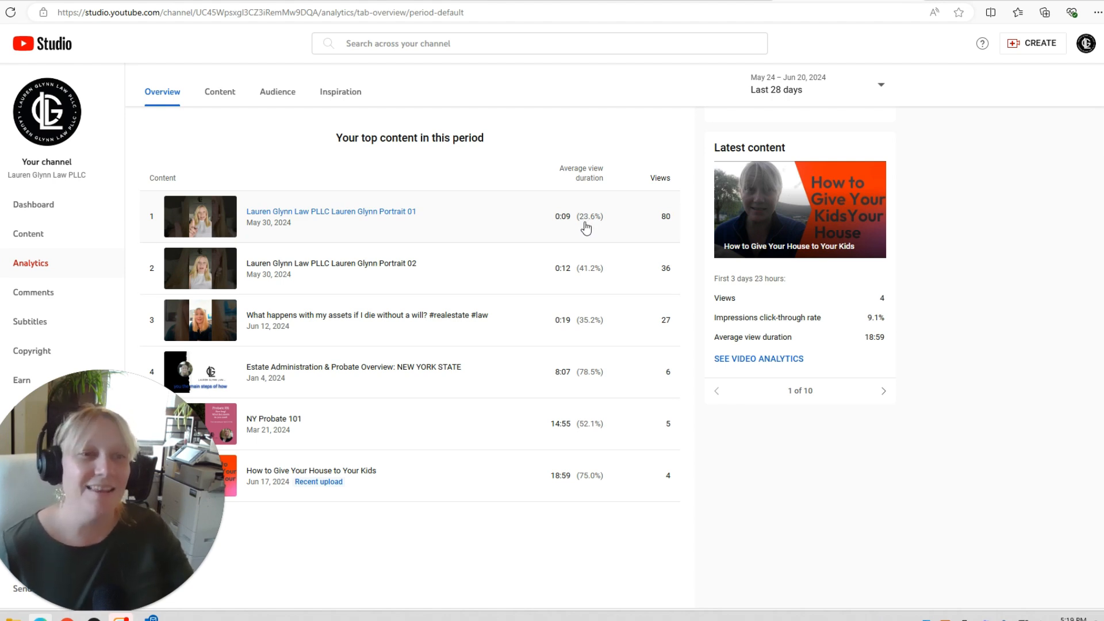
{"action": "mouse_move", "coordinate": [406, 281]}
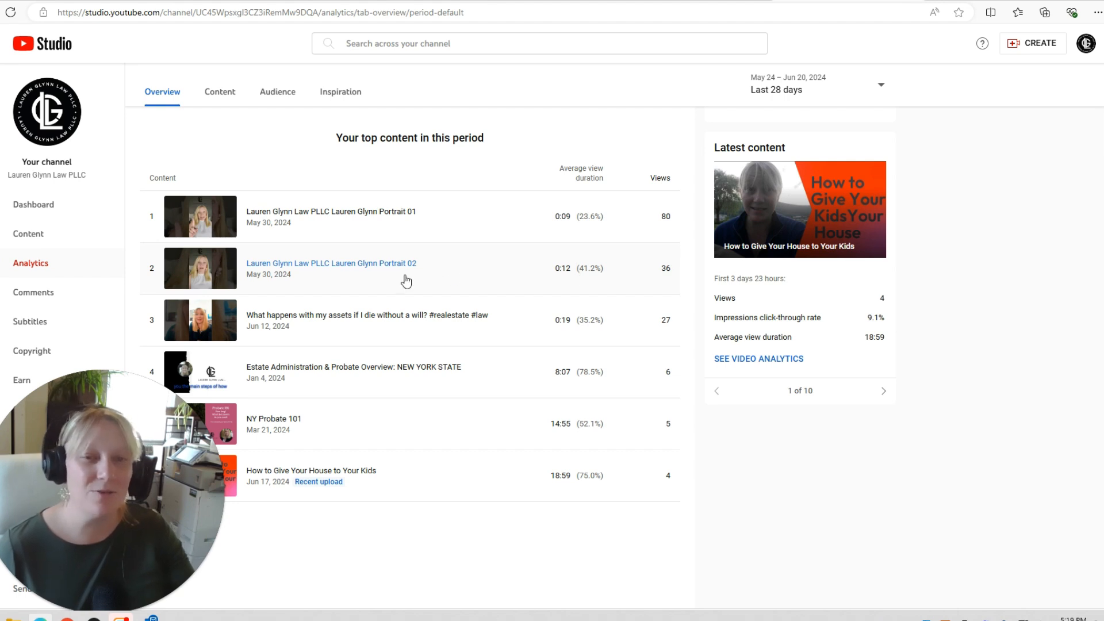
{"action": "mouse_move", "coordinate": [535, 327]}
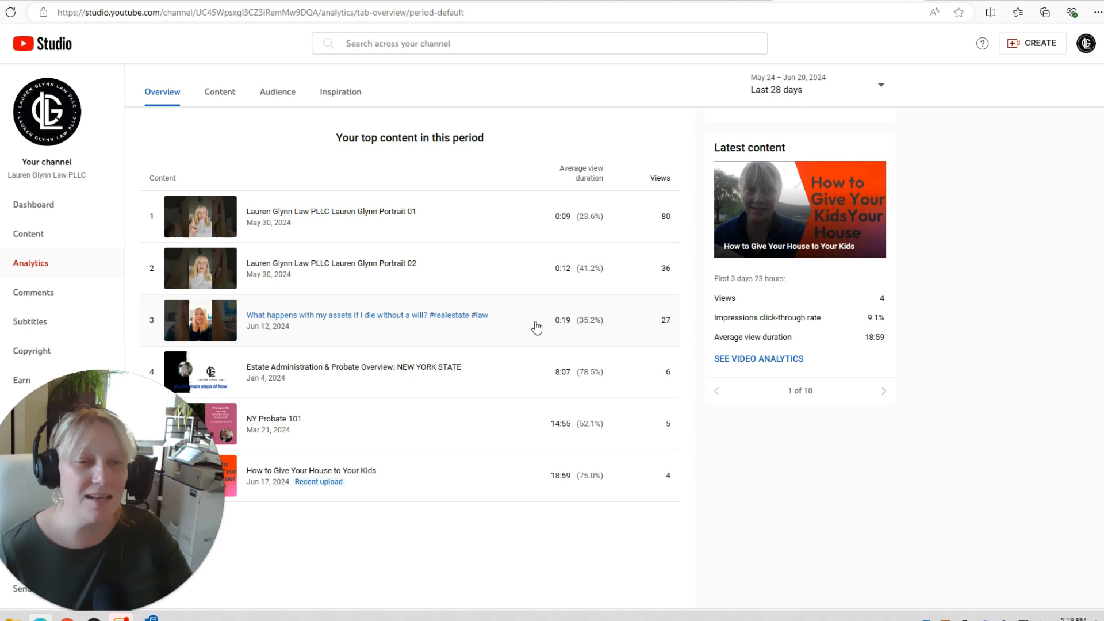
{"action": "mouse_move", "coordinate": [189, 377]}
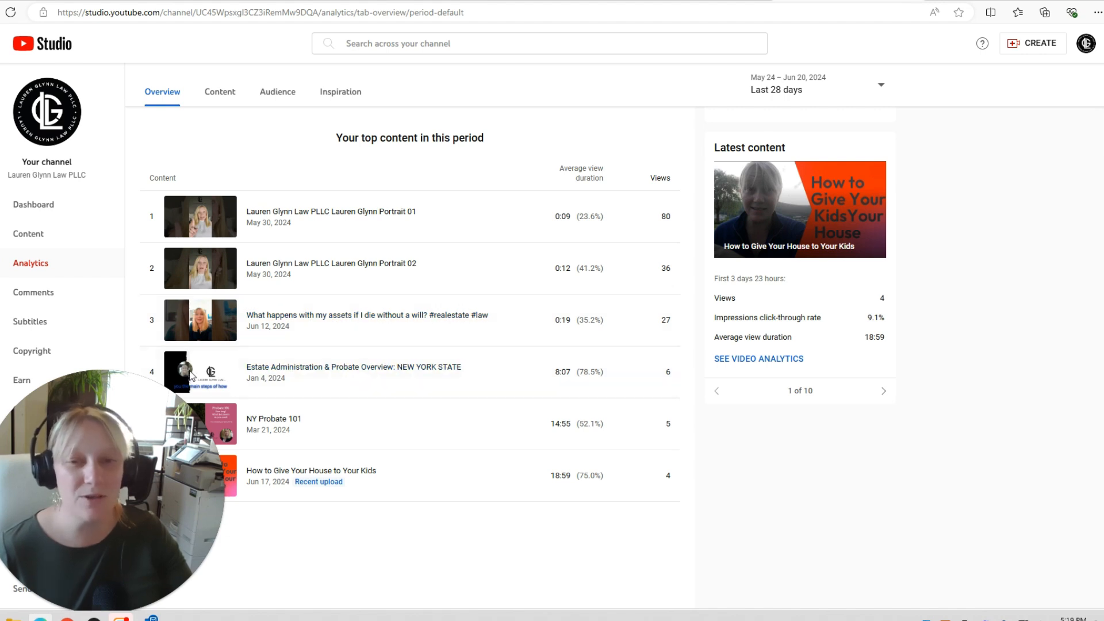
{"action": "mouse_move", "coordinate": [584, 383]}
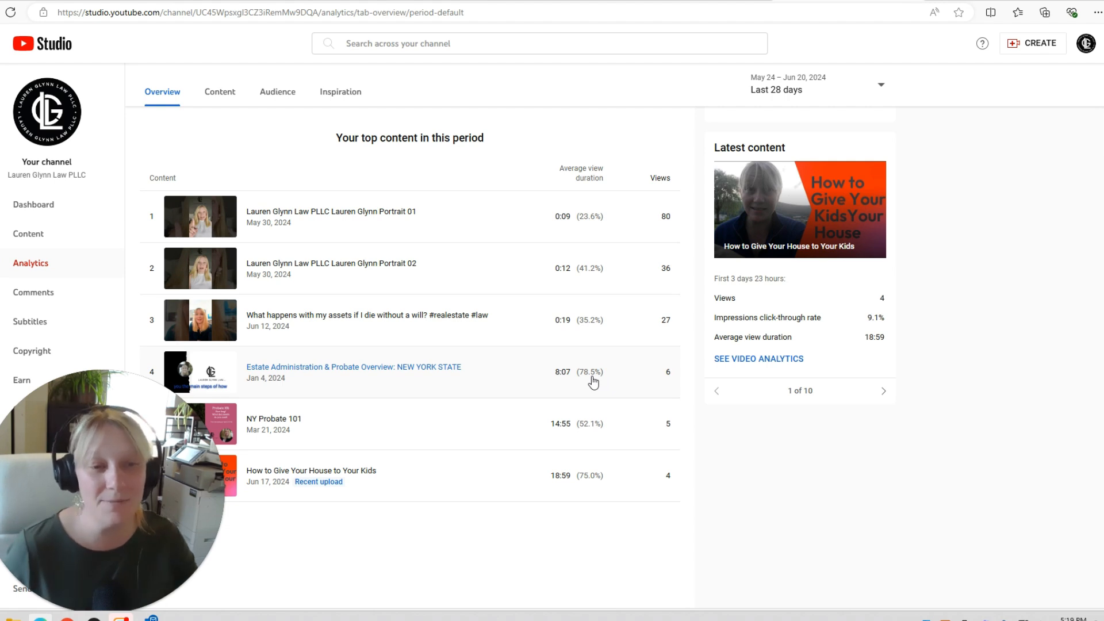
{"action": "mouse_move", "coordinate": [550, 386]}
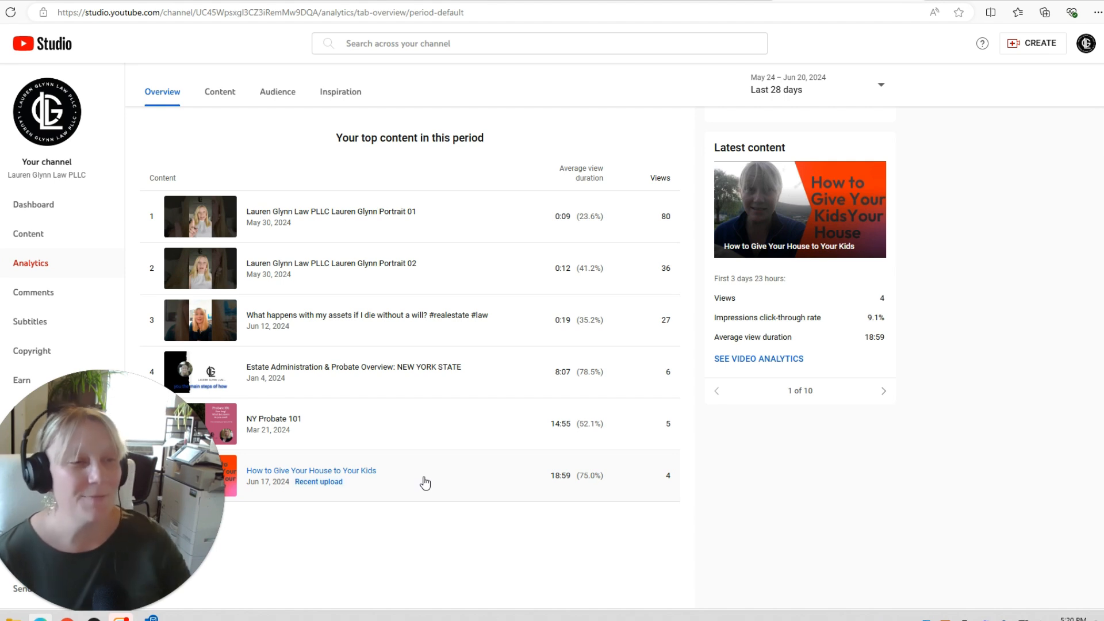
{"action": "mouse_move", "coordinate": [506, 431]}
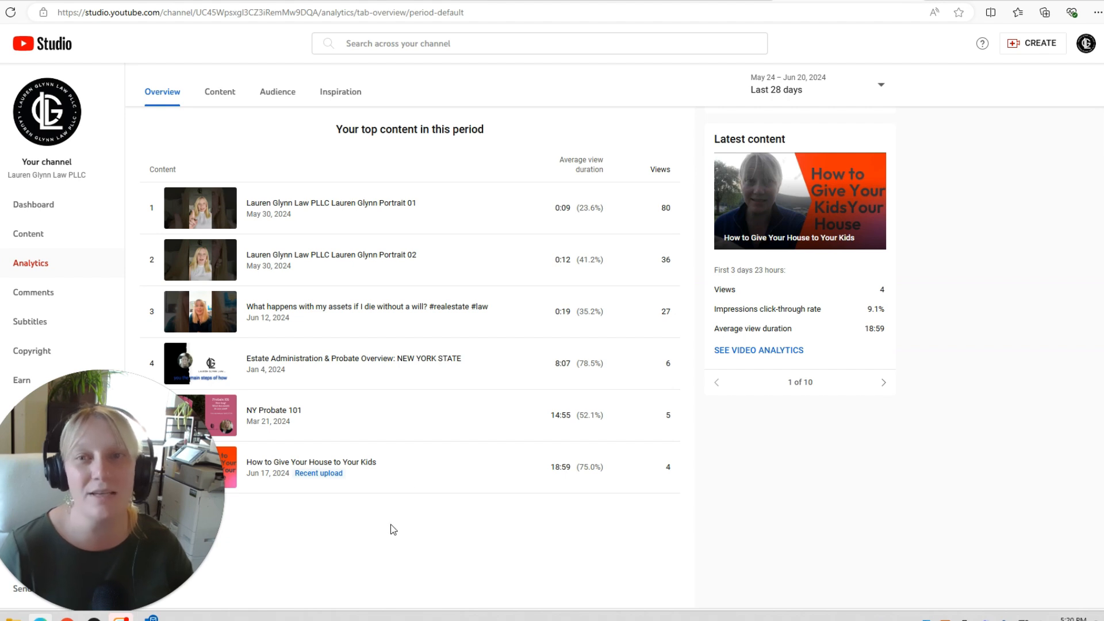
{"action": "mouse_move", "coordinate": [405, 552]}
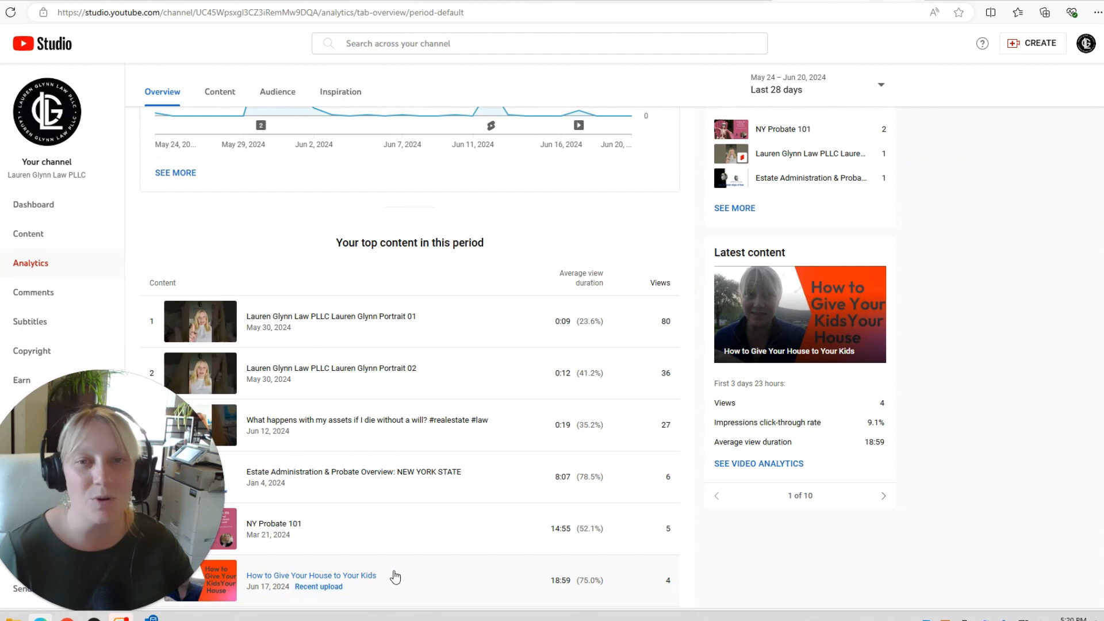
{"action": "scroll", "scroll_direction": "down", "scroll_amount": 3}
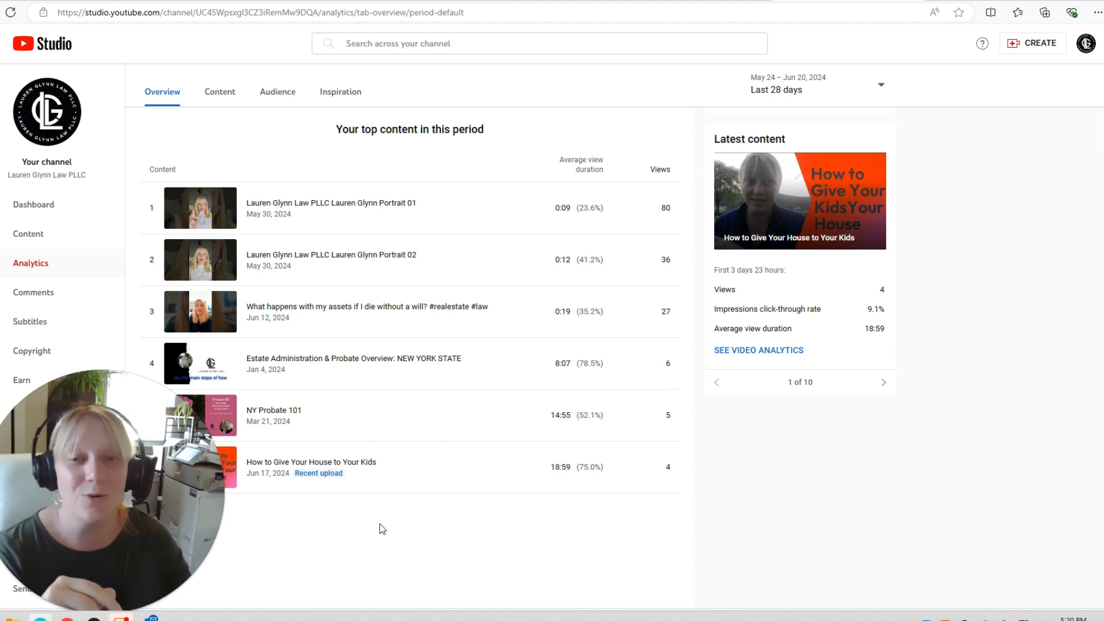
{"action": "left_click", "coordinate": [220, 92]}
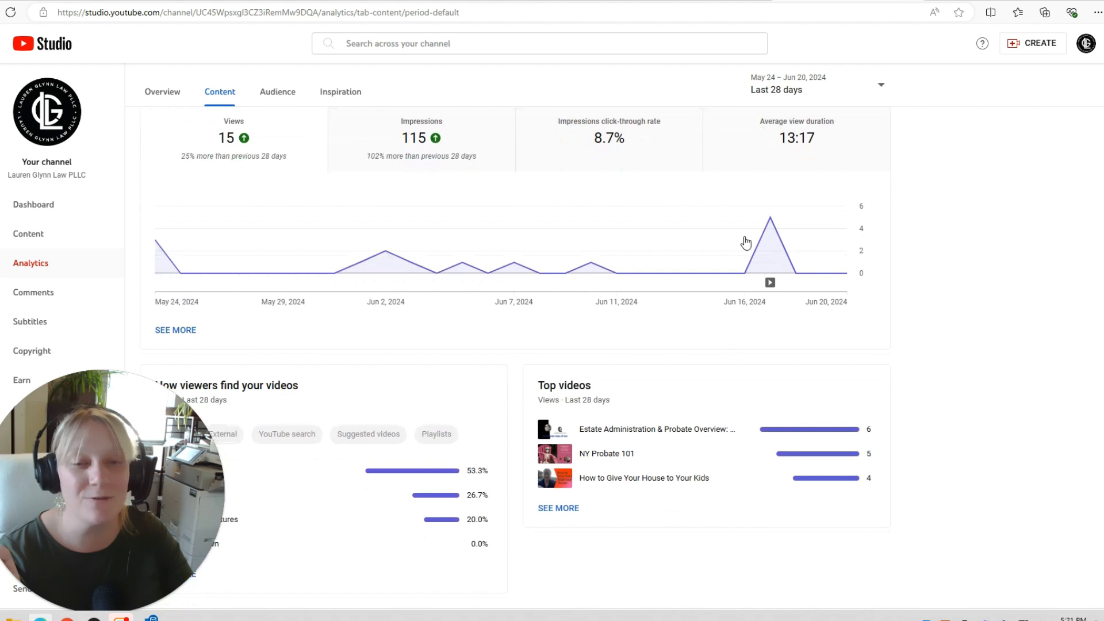
- Review the Audience report cards — unique viewers, subscribers, top geographies — then head to Inspiration
{"action": "left_click", "coordinate": [277, 92]}
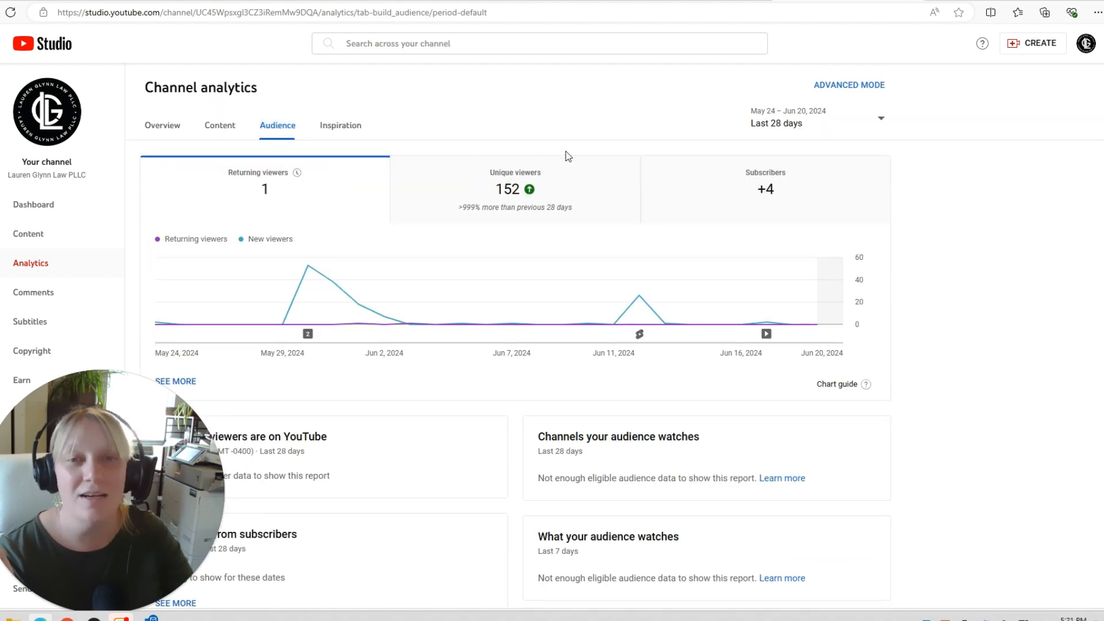
{"action": "mouse_move", "coordinate": [330, 242]}
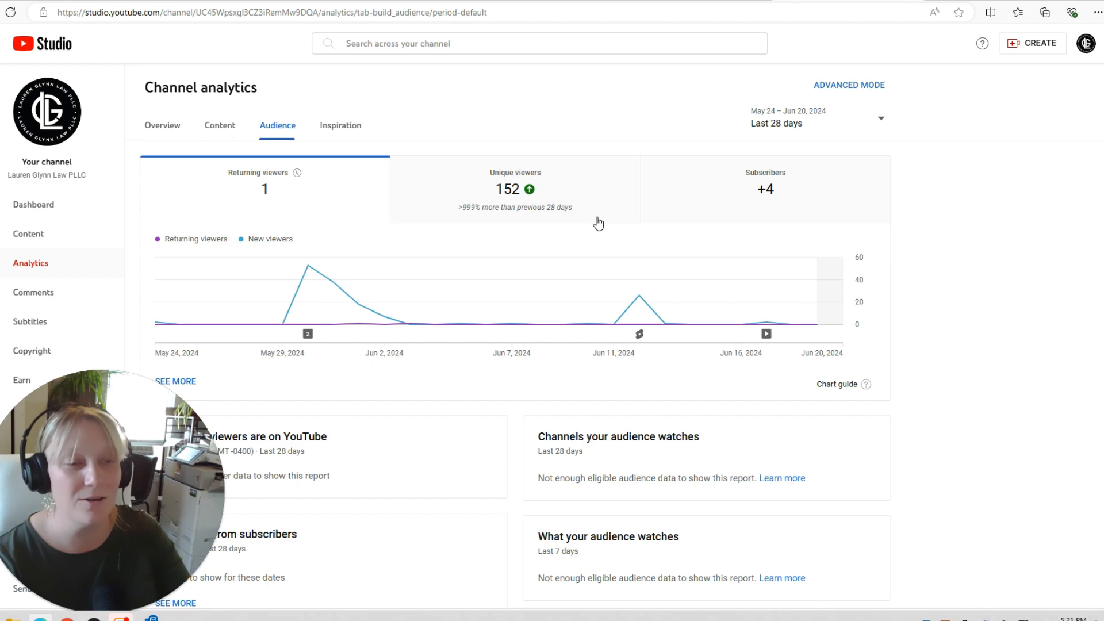
{"action": "scroll", "scroll_direction": "down", "scroll_amount": 3}
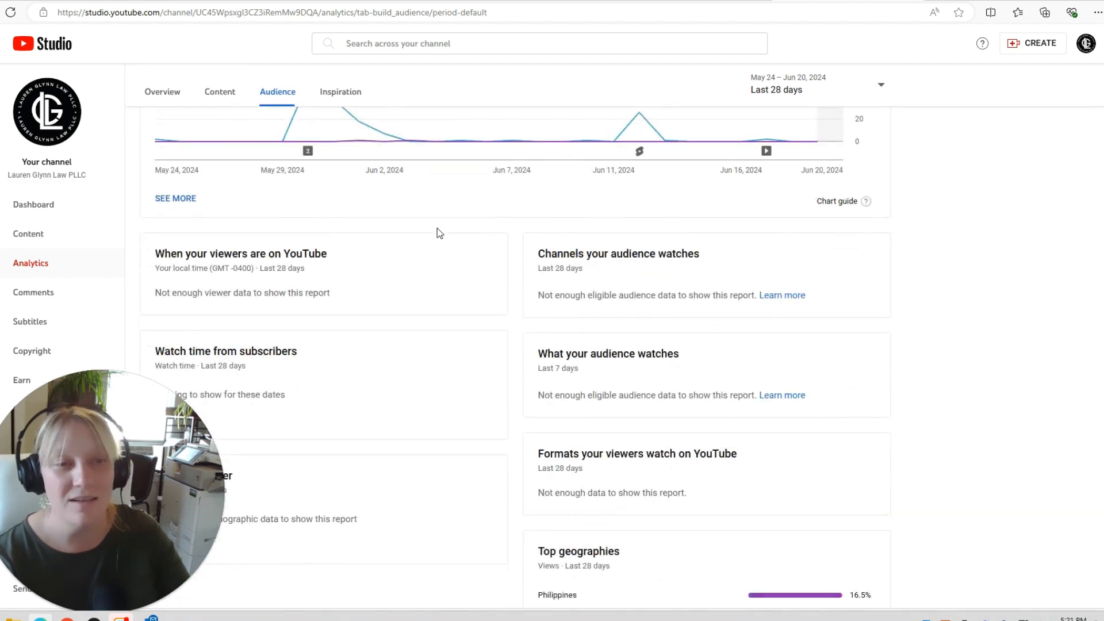
{"action": "scroll", "scroll_direction": "down", "scroll_amount": 3}
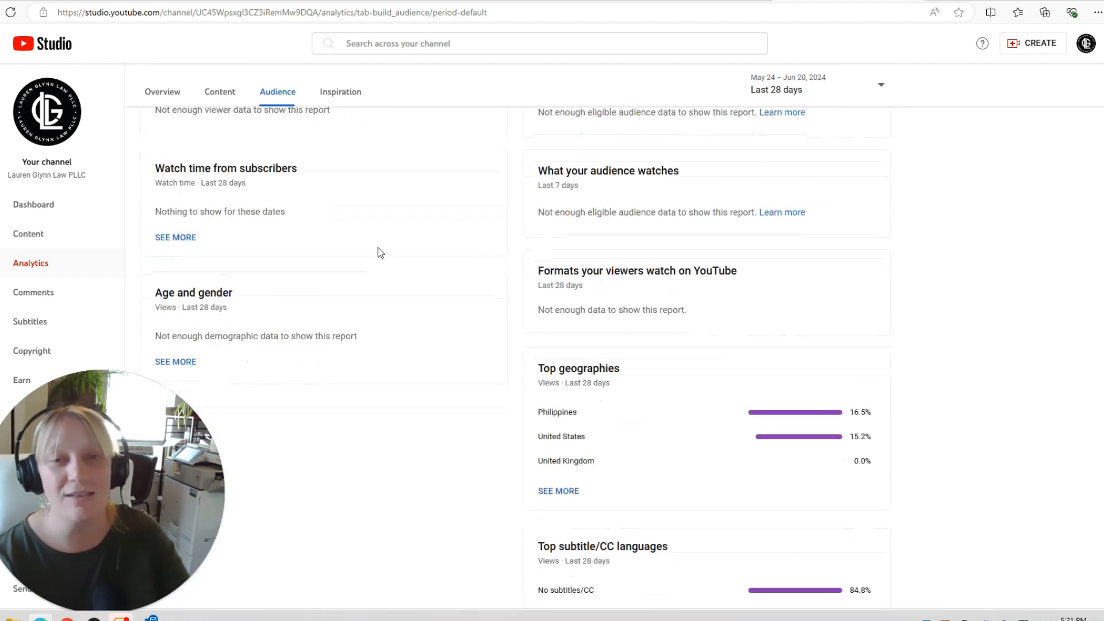
{"action": "scroll", "scroll_direction": "down", "scroll_amount": 3}
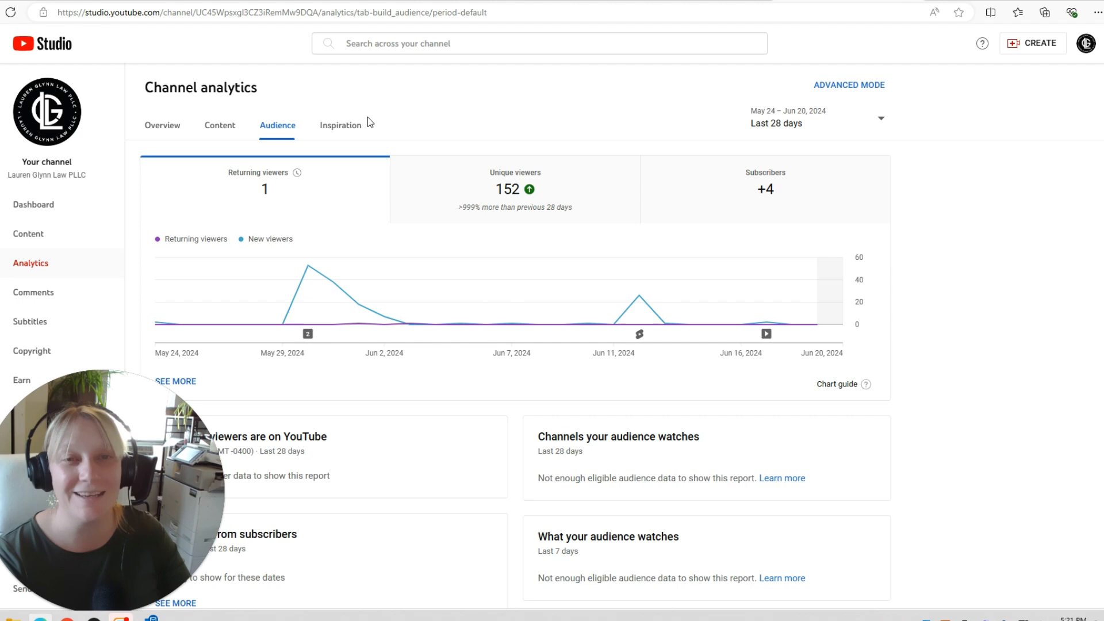
{"action": "left_click", "coordinate": [340, 125]}
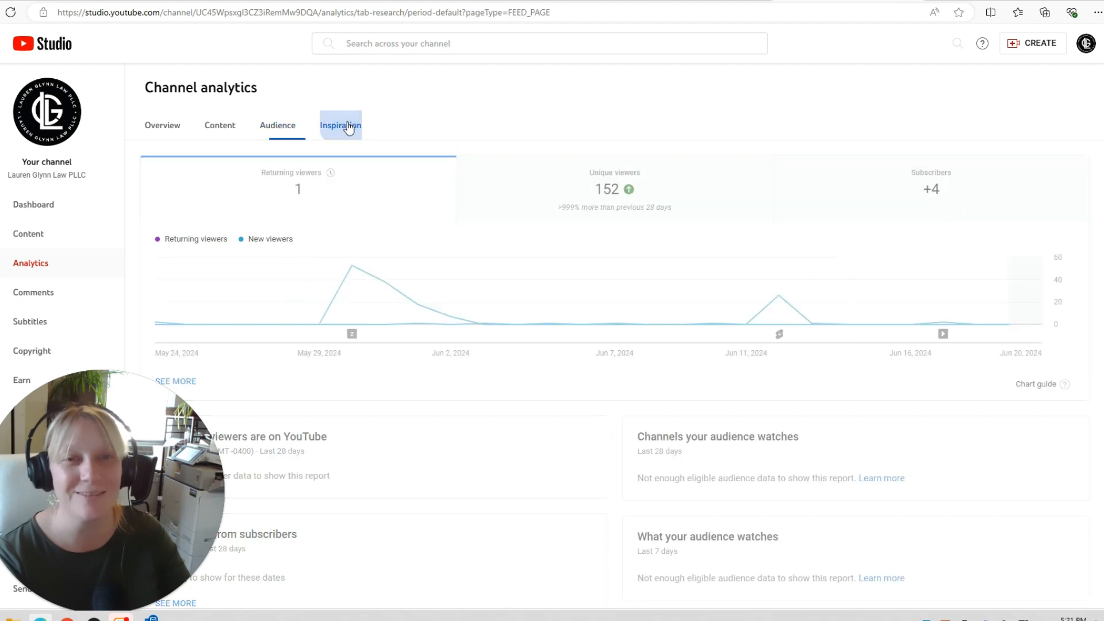
- Look over the Inspiration topic suggestions such as estate planning, then return to the Overview analytics
{"action": "left_click", "coordinate": [340, 125]}
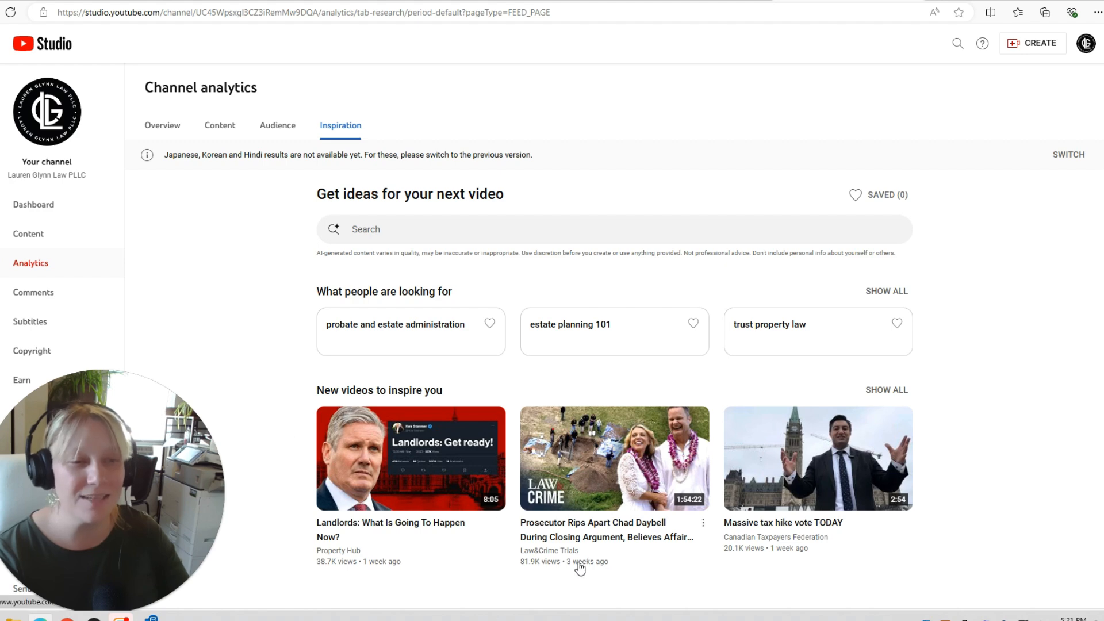
{"action": "mouse_move", "coordinate": [358, 342]}
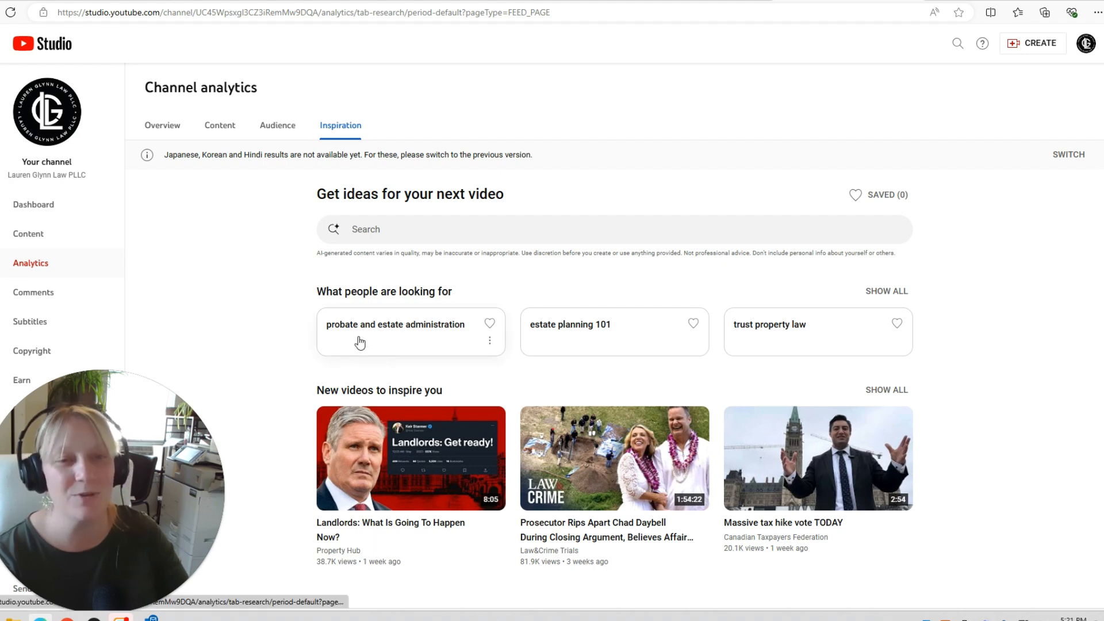
{"action": "mouse_move", "coordinate": [570, 343]}
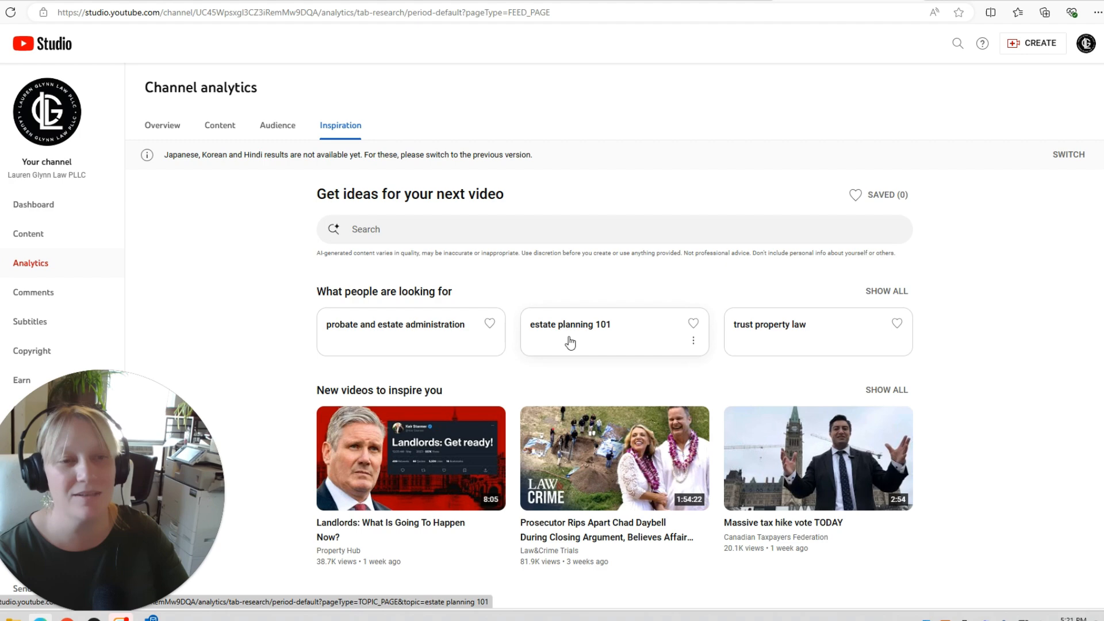
{"action": "mouse_move", "coordinate": [802, 358]}
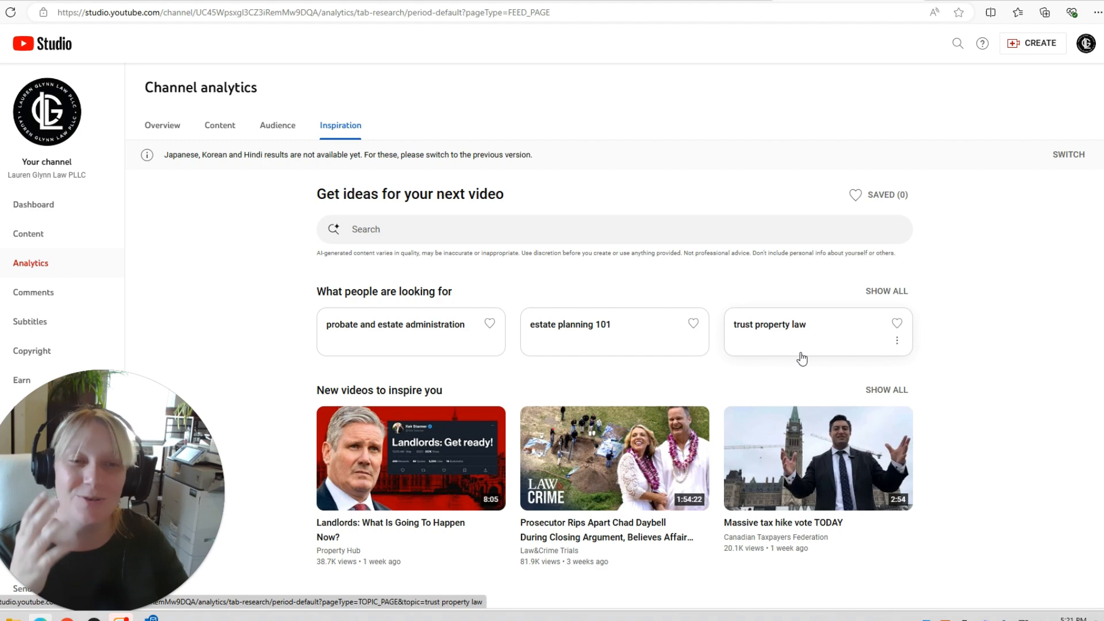
{"action": "mouse_move", "coordinate": [706, 377]}
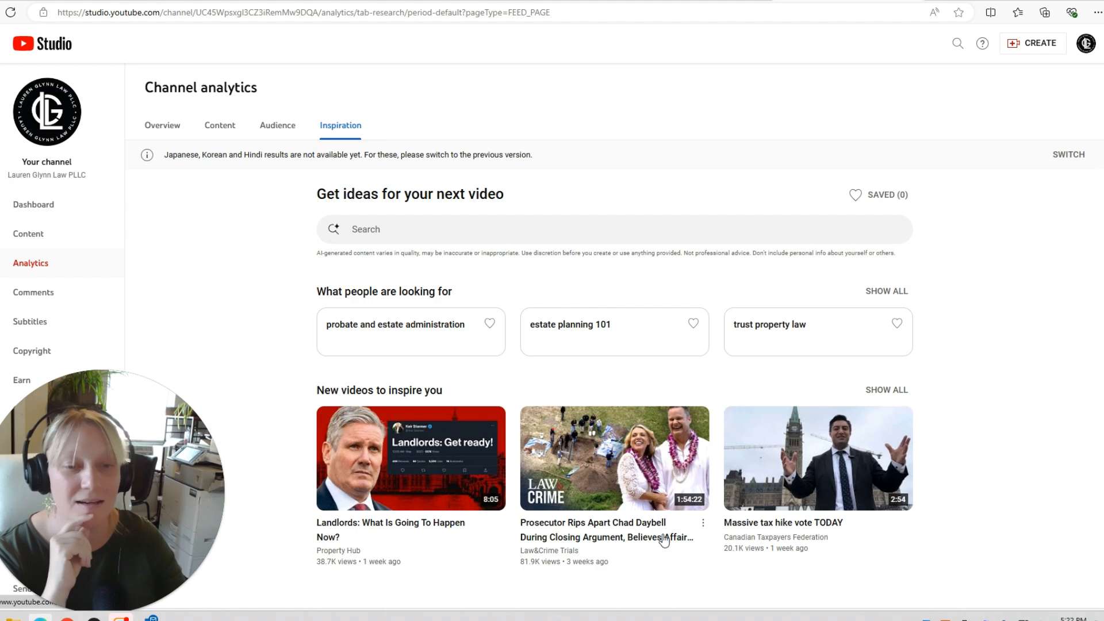
{"action": "mouse_move", "coordinate": [409, 564]}
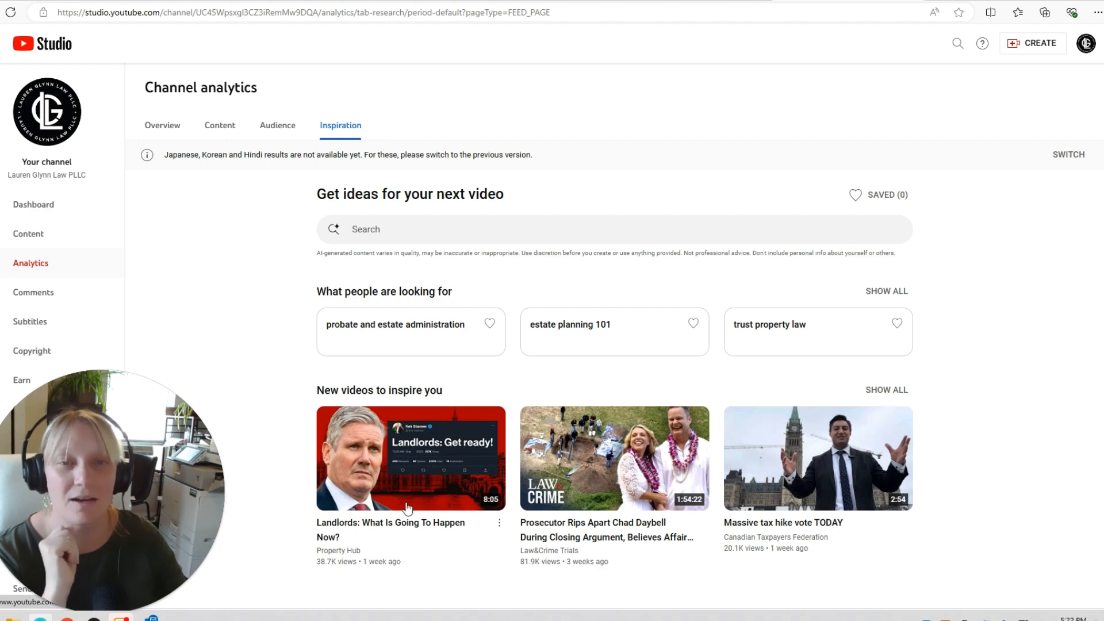
{"action": "mouse_move", "coordinate": [114, 298]}
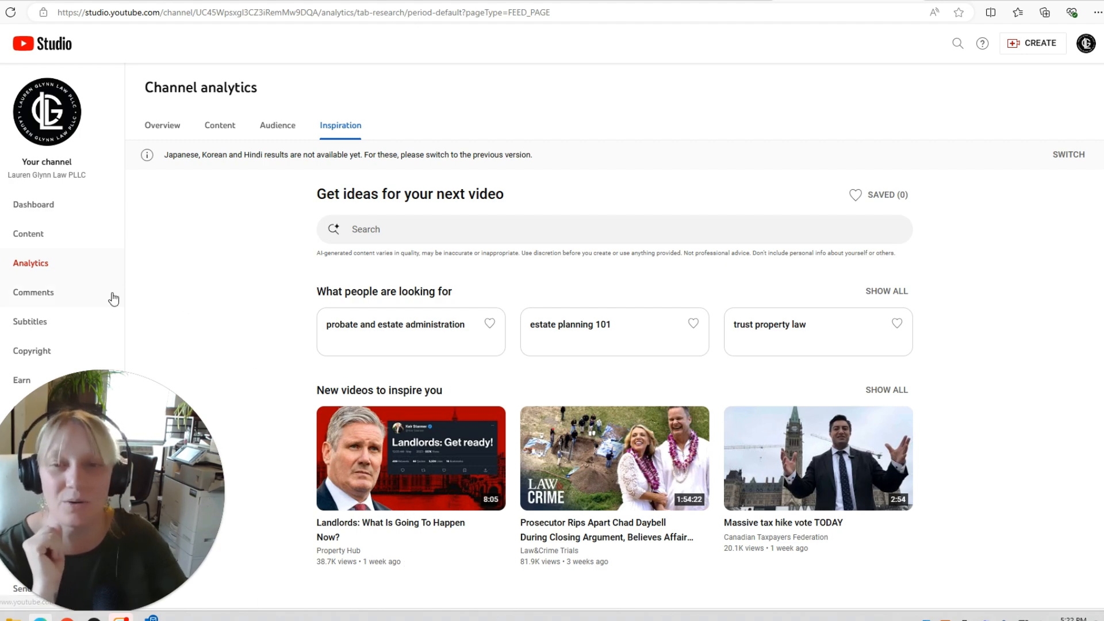
{"action": "left_click", "coordinate": [162, 126]}
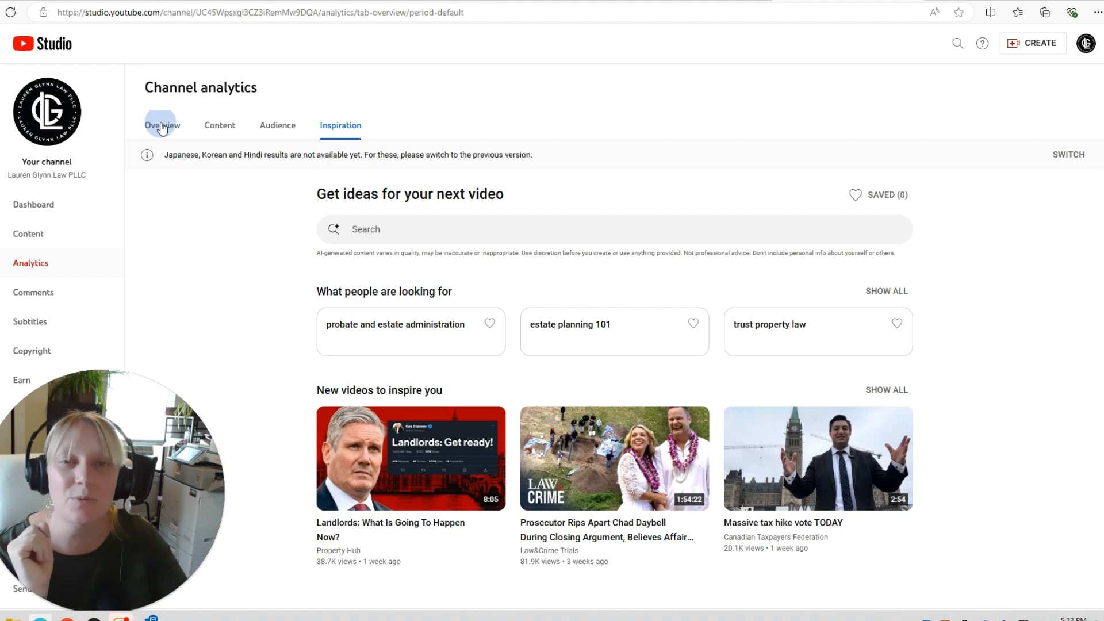
{"action": "left_click", "coordinate": [163, 126]}
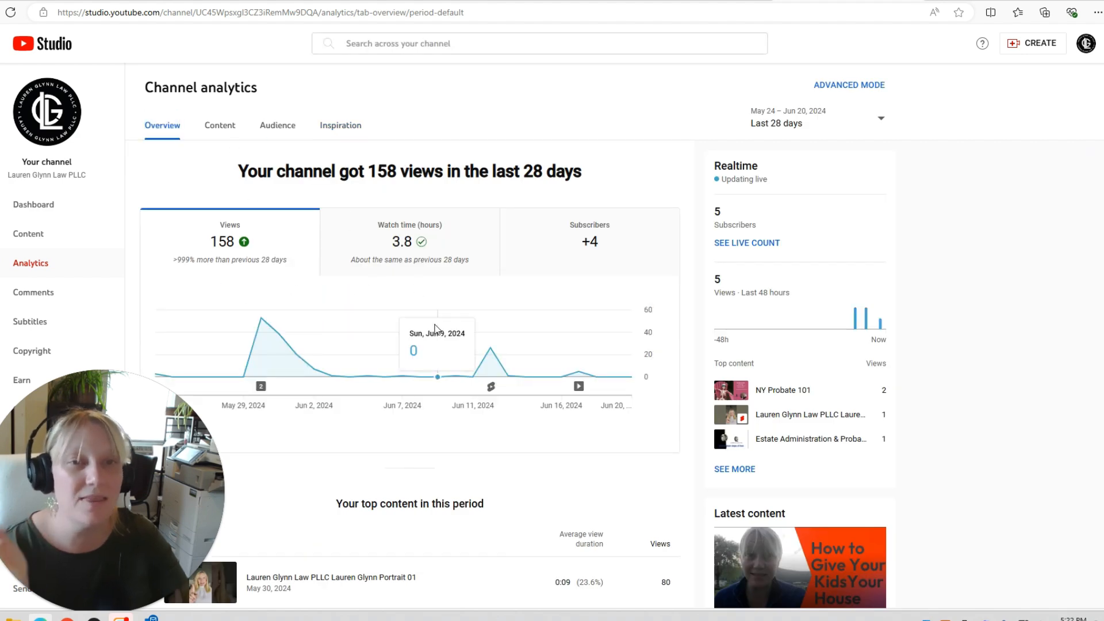